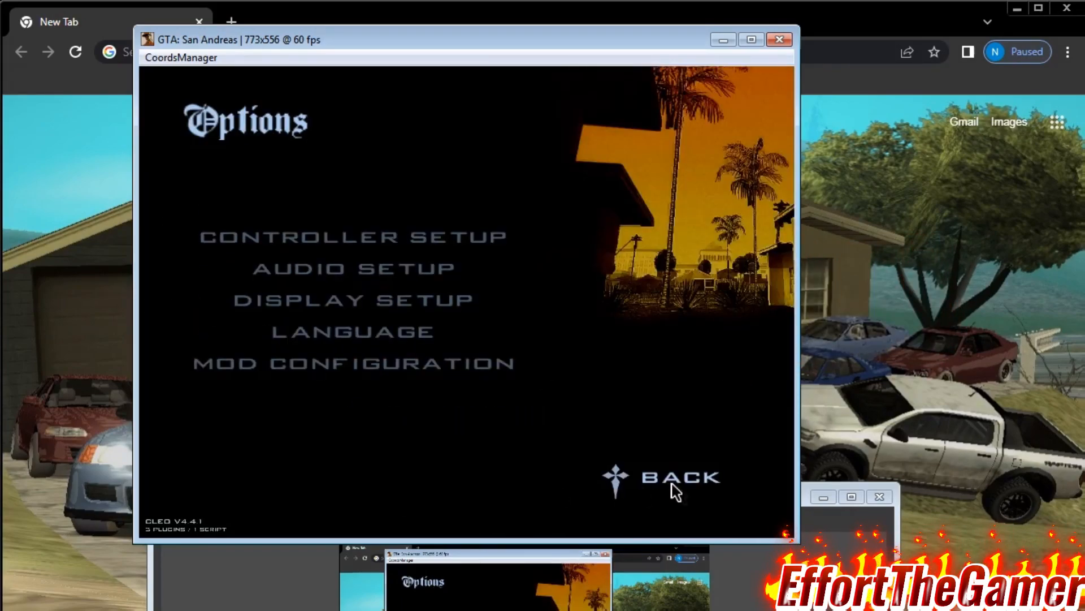
# Step: Leave the Options screen via Back and switch away from the game window
pyautogui.click(678, 476)
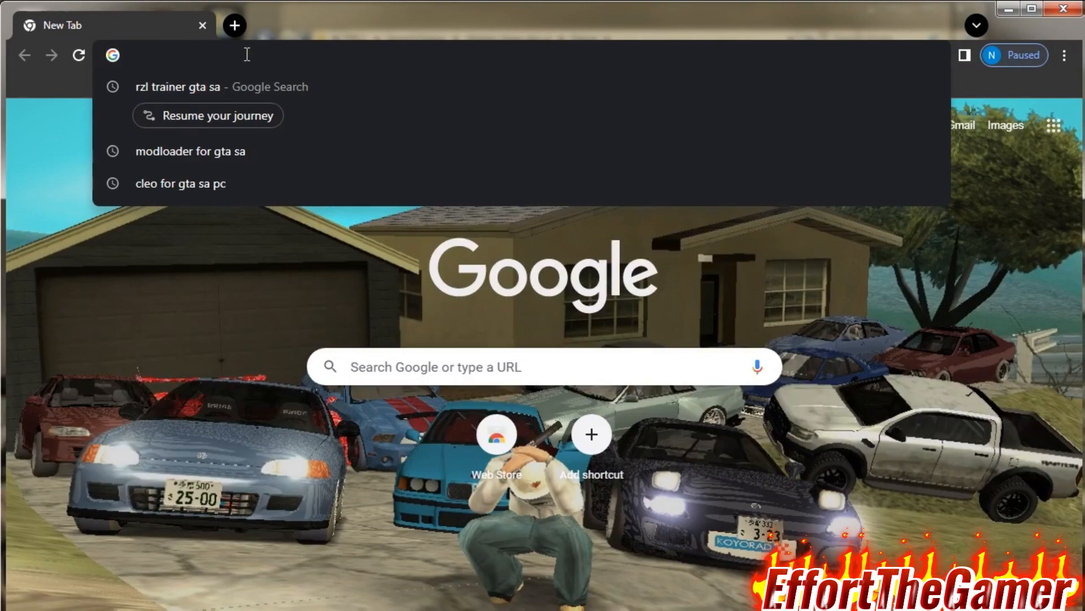
# Step: Search Google for 'download bugatti for gta sa pc' from a new tab
pyautogui.write('download')
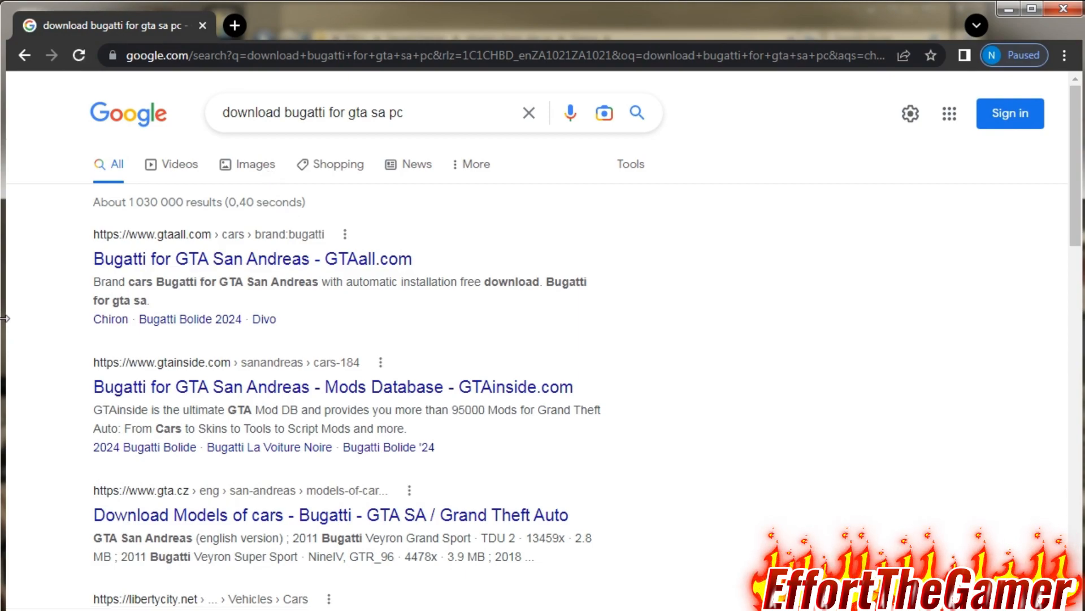
pyautogui.moveTo(64, 264)
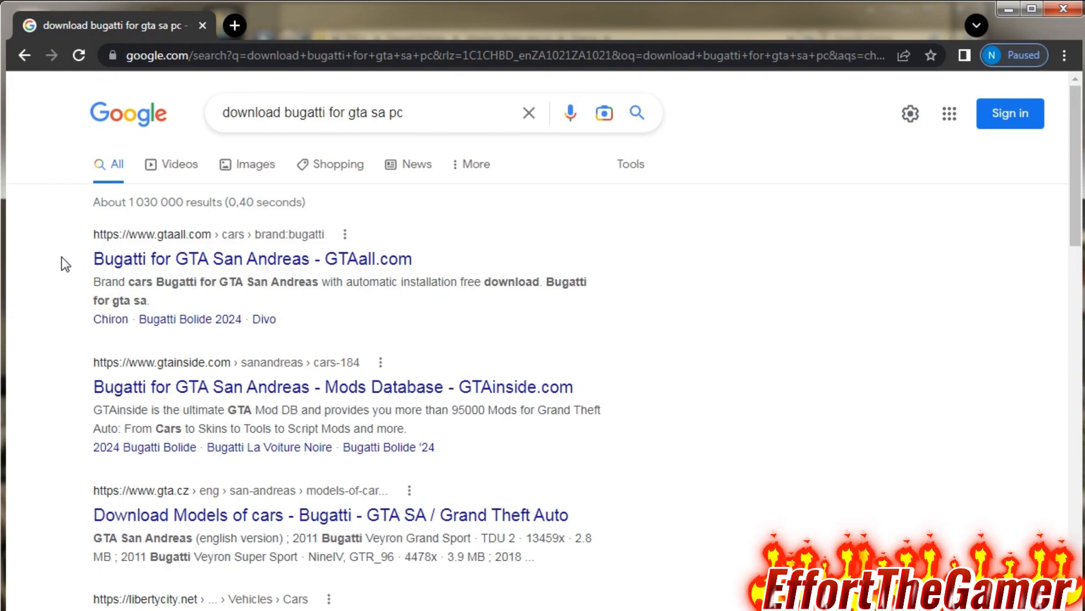
pyautogui.moveTo(253, 174)
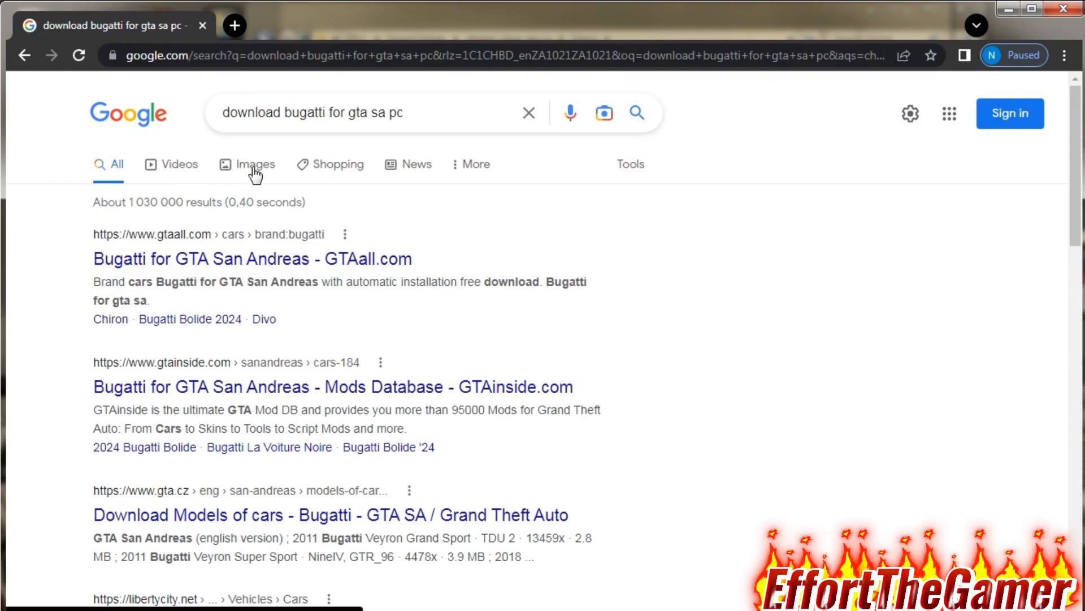
# Step: Search Google Images for 'bugatti for gta sa gtainside' and reach the GTAinside Veyron result
pyautogui.click(254, 165)
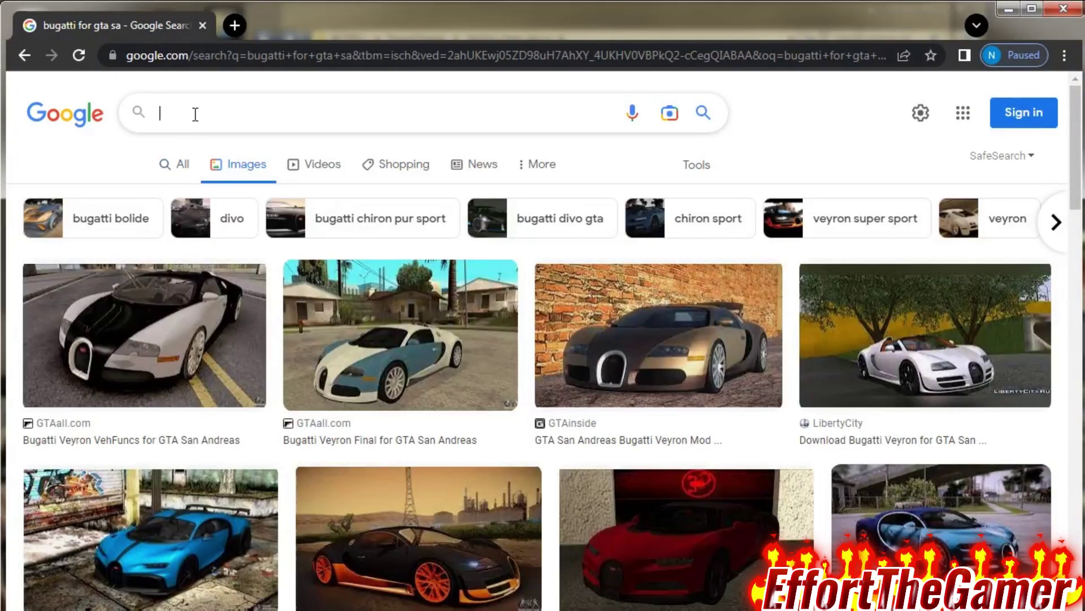
pyautogui.write('g')
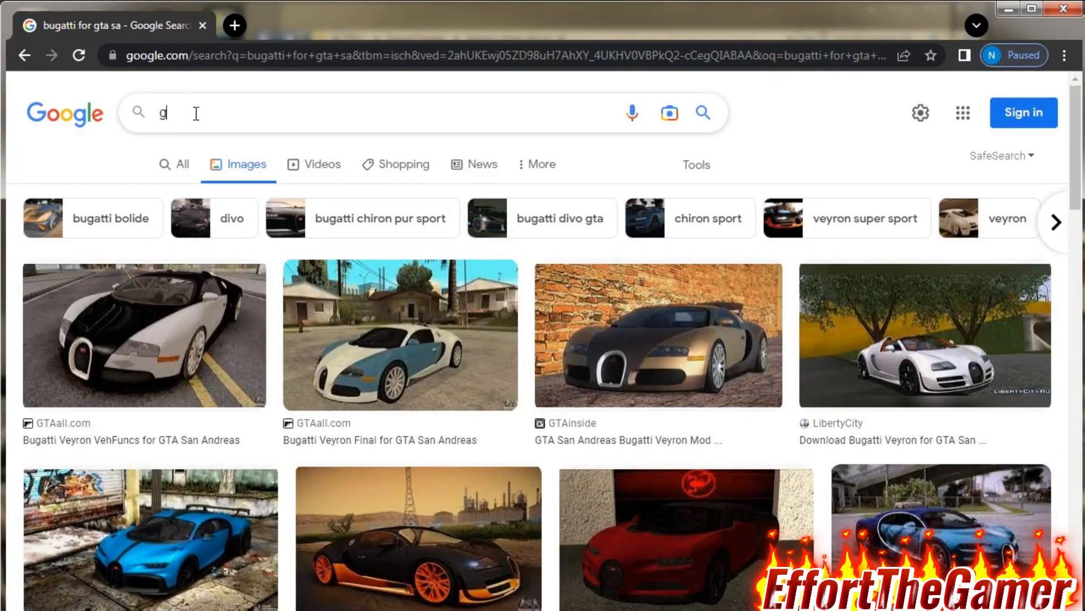
pyautogui.write('bugatti for gta sa gtainside')
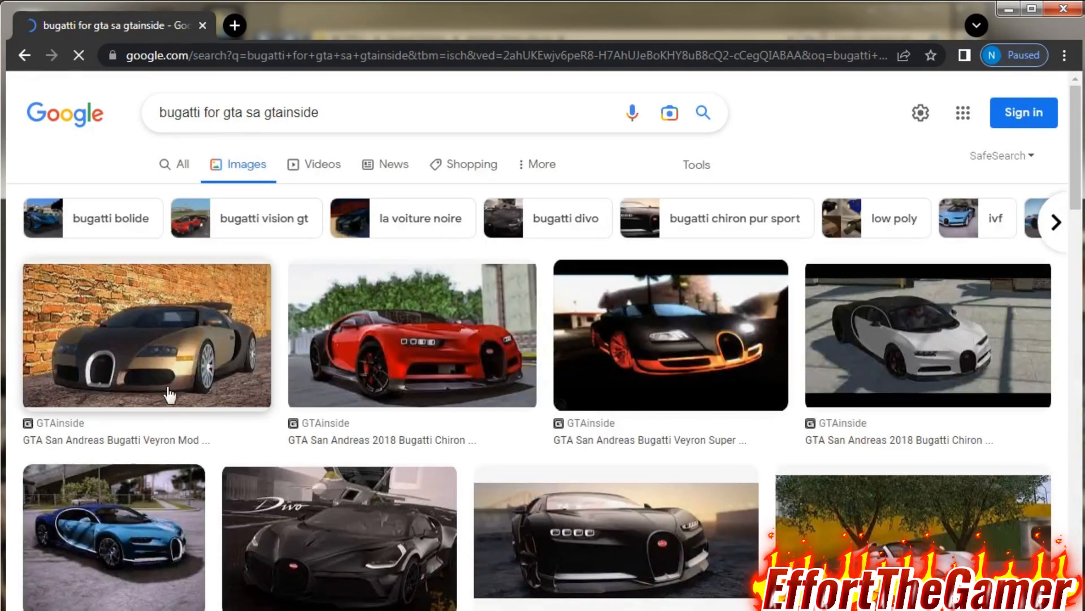
# Step: Download the Bugatti Veyron Super Sport World Record Edition mod from GTAinside
pyautogui.scroll(-3)
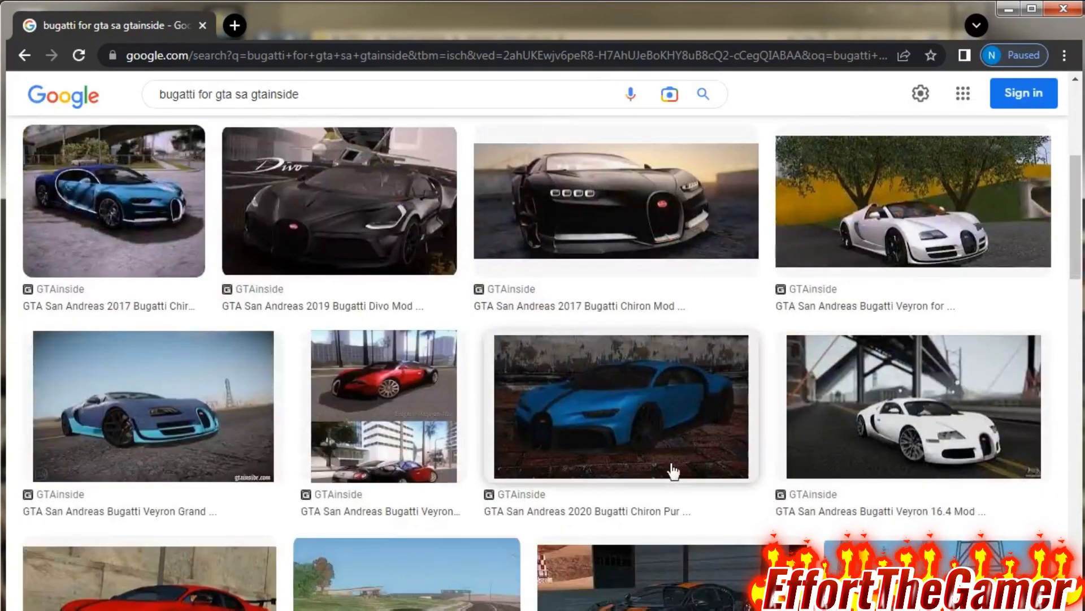
pyautogui.scroll(-3)
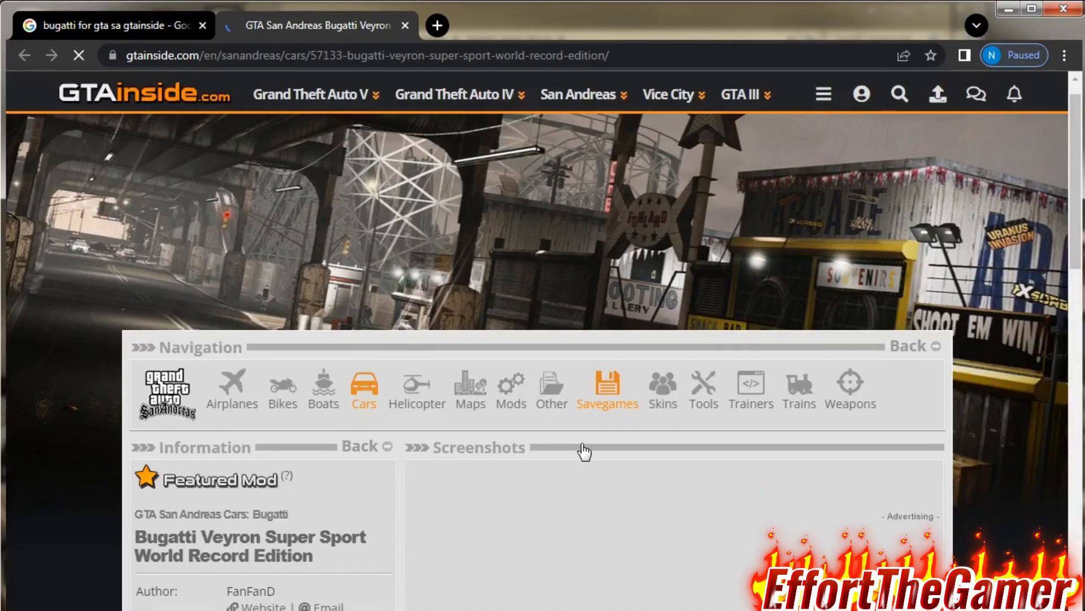
pyautogui.scroll(-3)
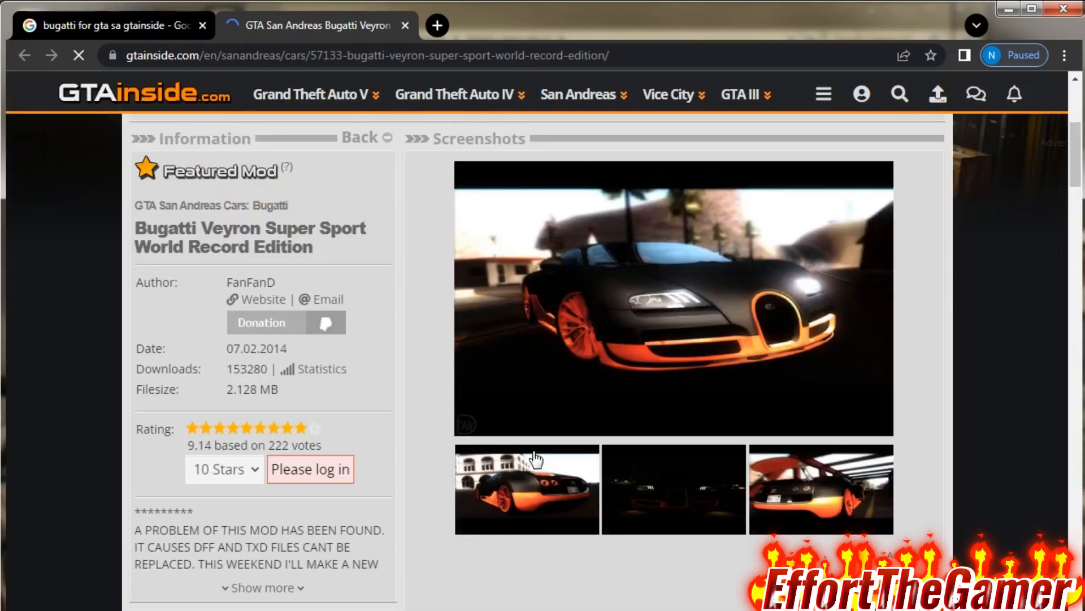
pyautogui.scroll(-3)
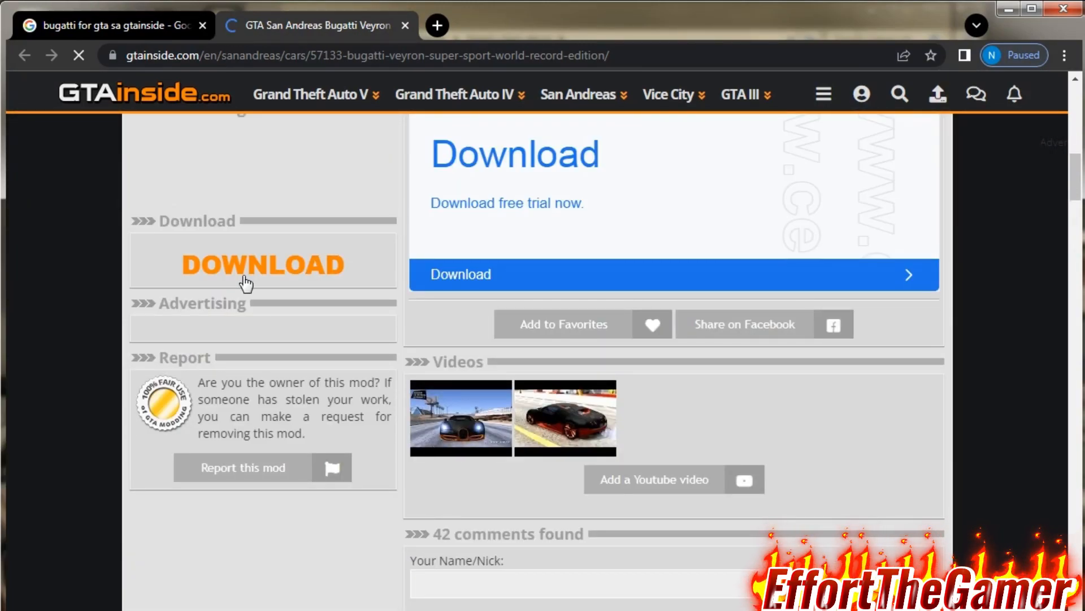
pyautogui.click(262, 265)
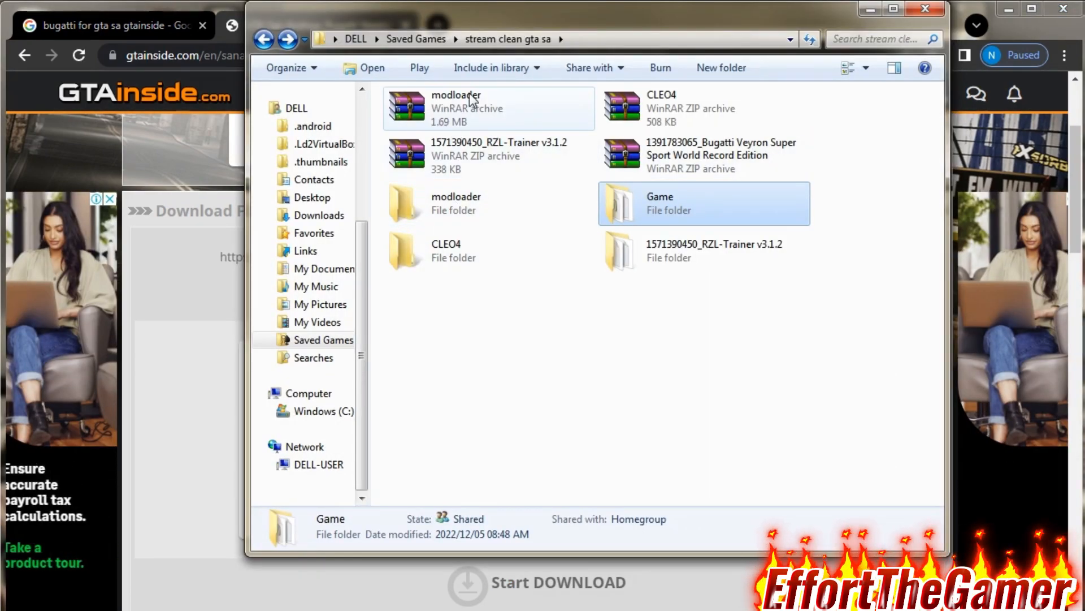
# Step: Extract the Bugatti zip to its folder and copy both infernus files (dff & txd)
pyautogui.rightClick(708, 155)
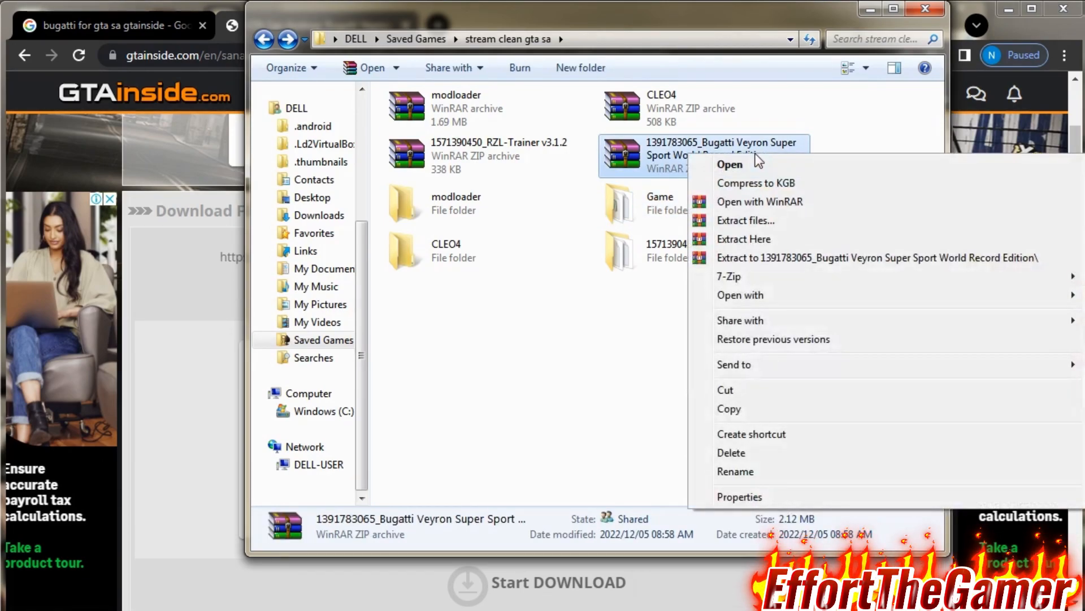
pyautogui.moveTo(729, 276)
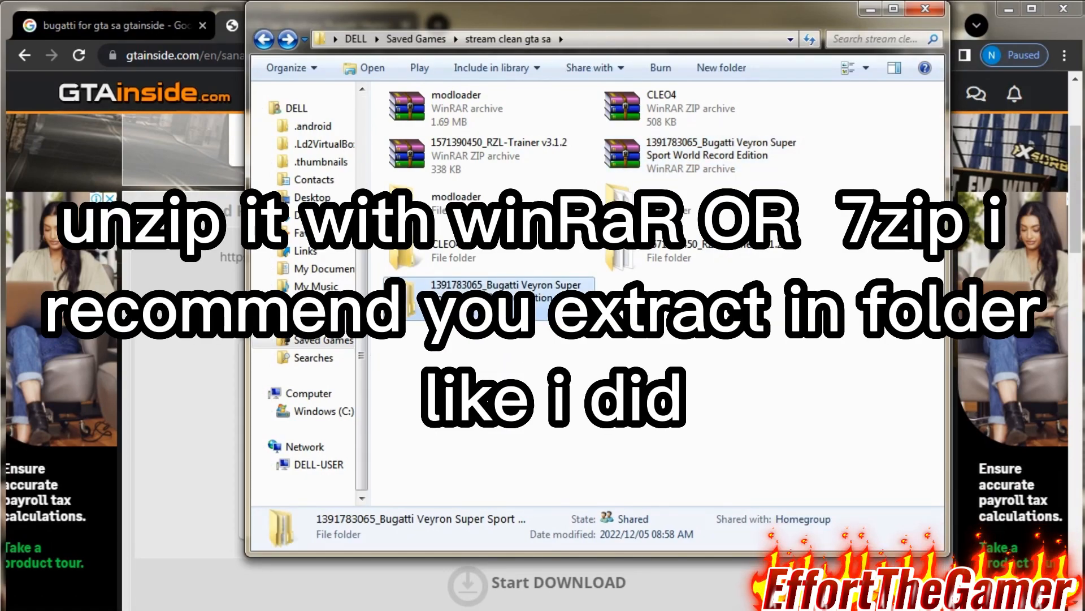
pyautogui.doubleClick(470, 290)
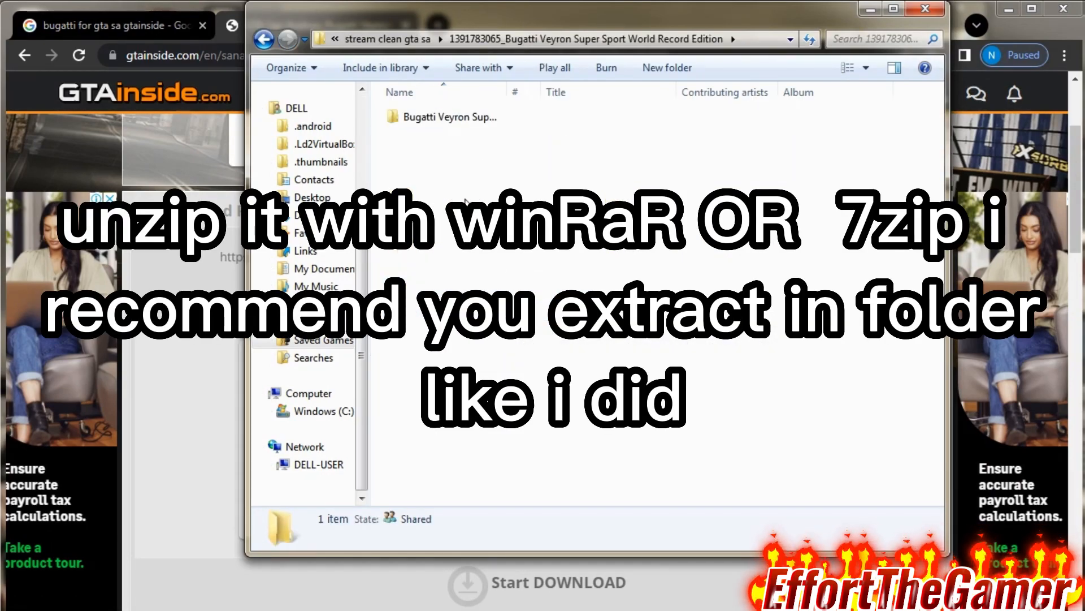
pyautogui.doubleClick(440, 116)
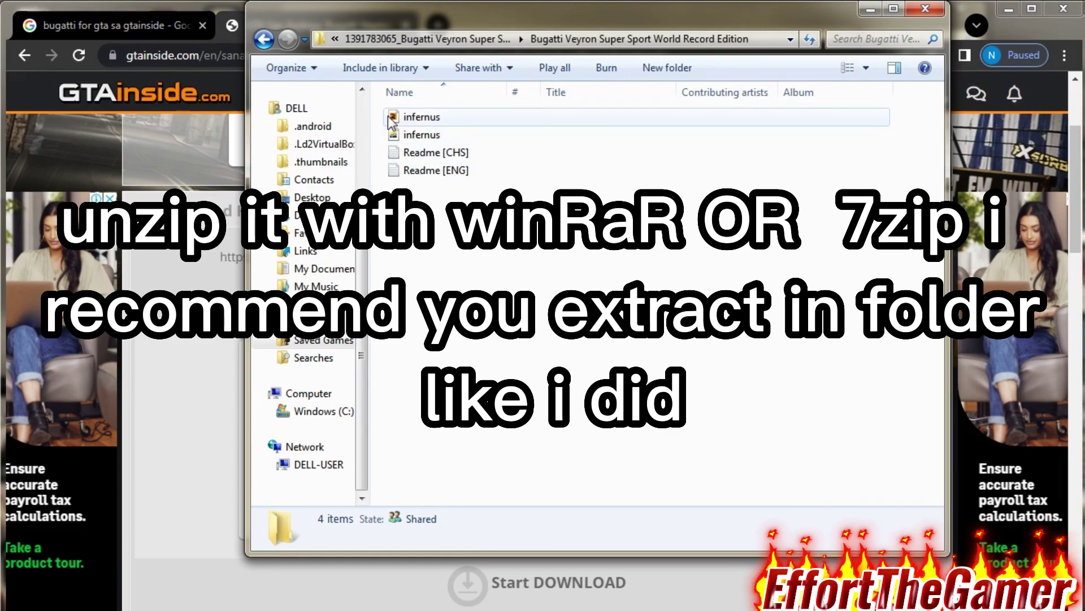
pyautogui.click(421, 134)
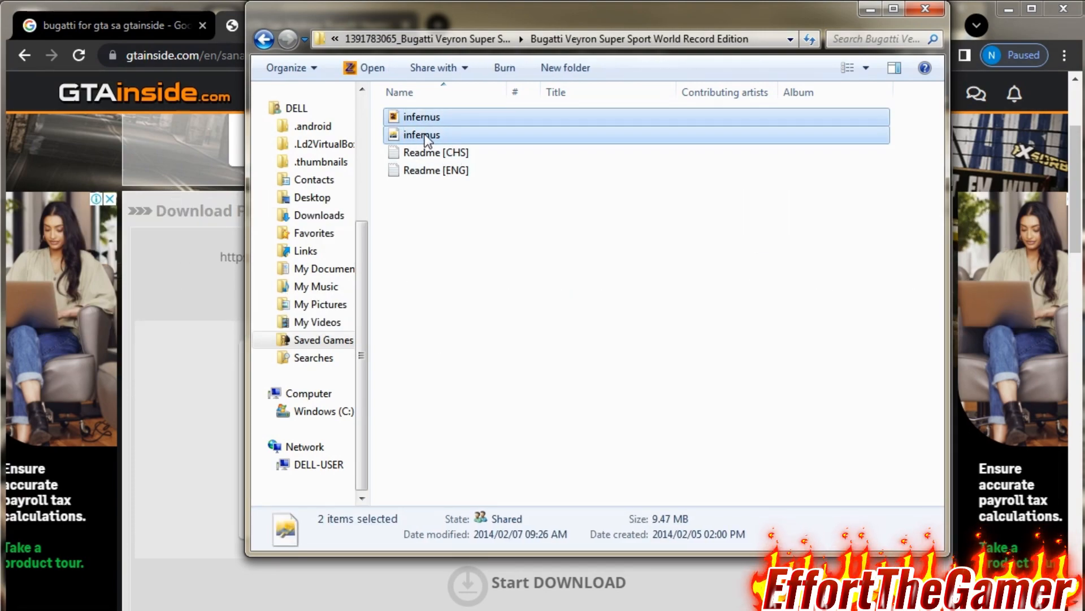
pyautogui.rightClick(420, 135)
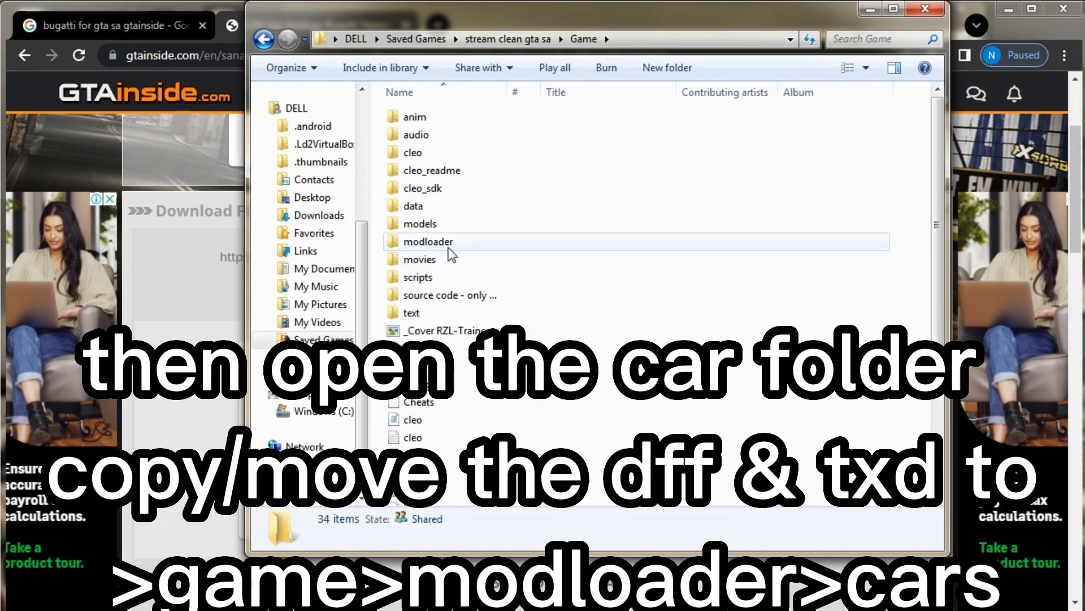
# Step: Create a cars folder inside modloader, paste both infernus files, and return to Game
pyautogui.doubleClick(428, 241)
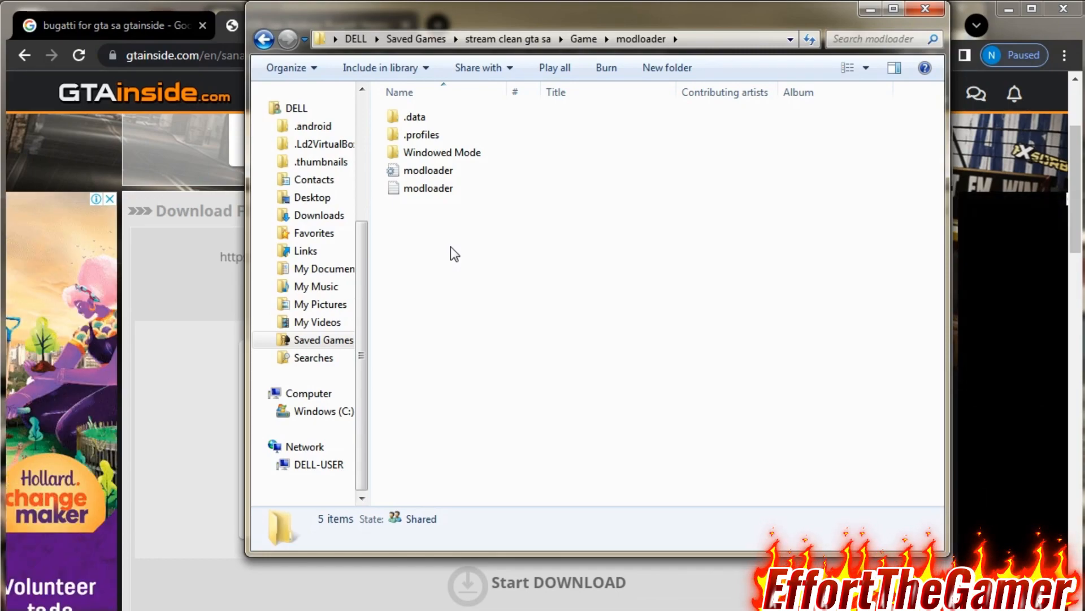
pyautogui.click(721, 68)
pyautogui.write('ca')
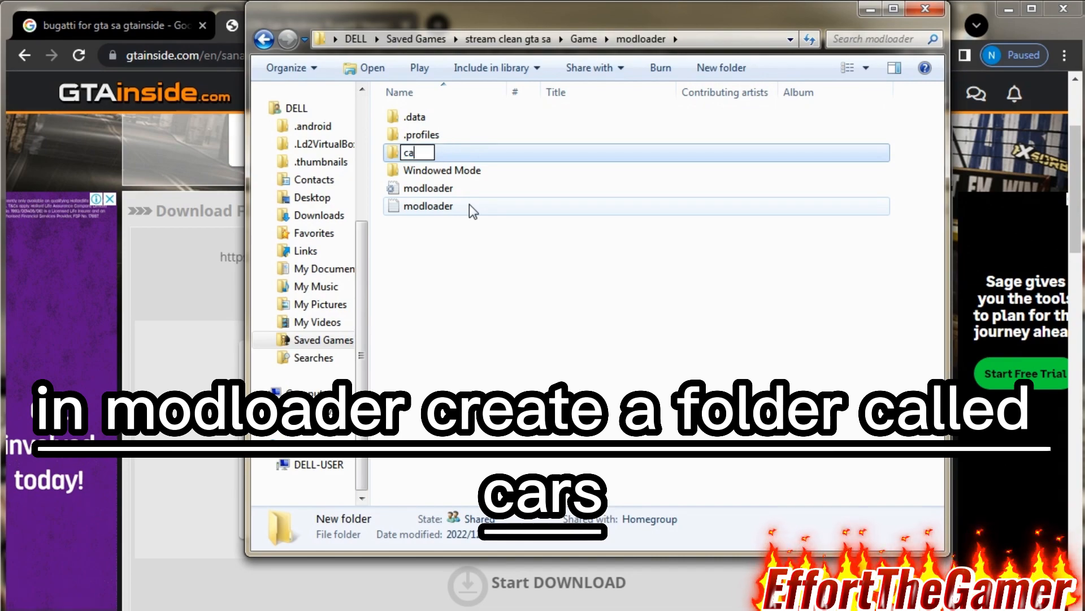
pyautogui.press('Enter')
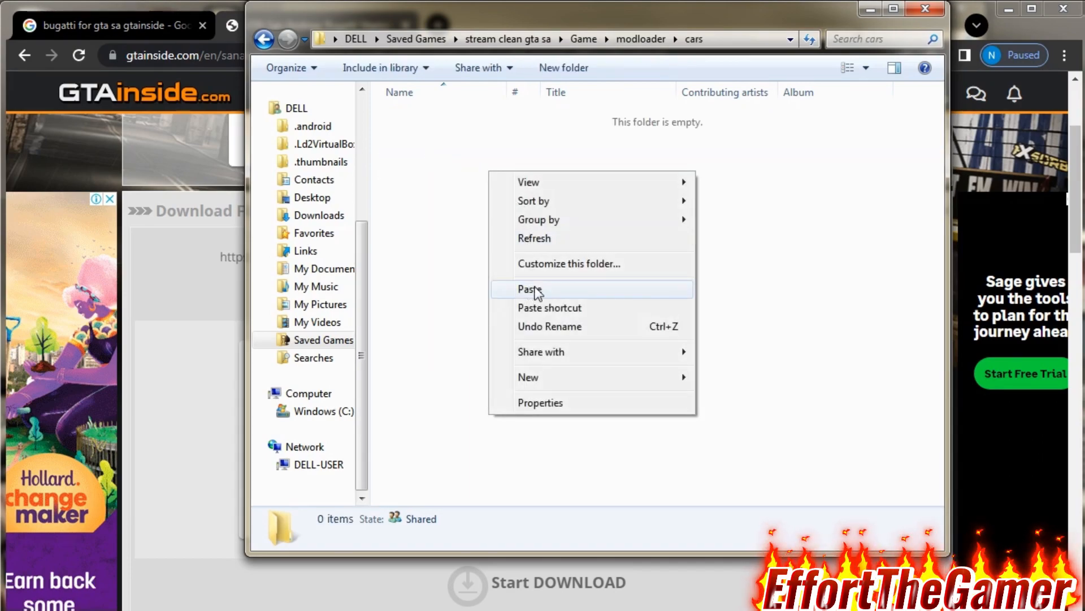
pyautogui.click(531, 290)
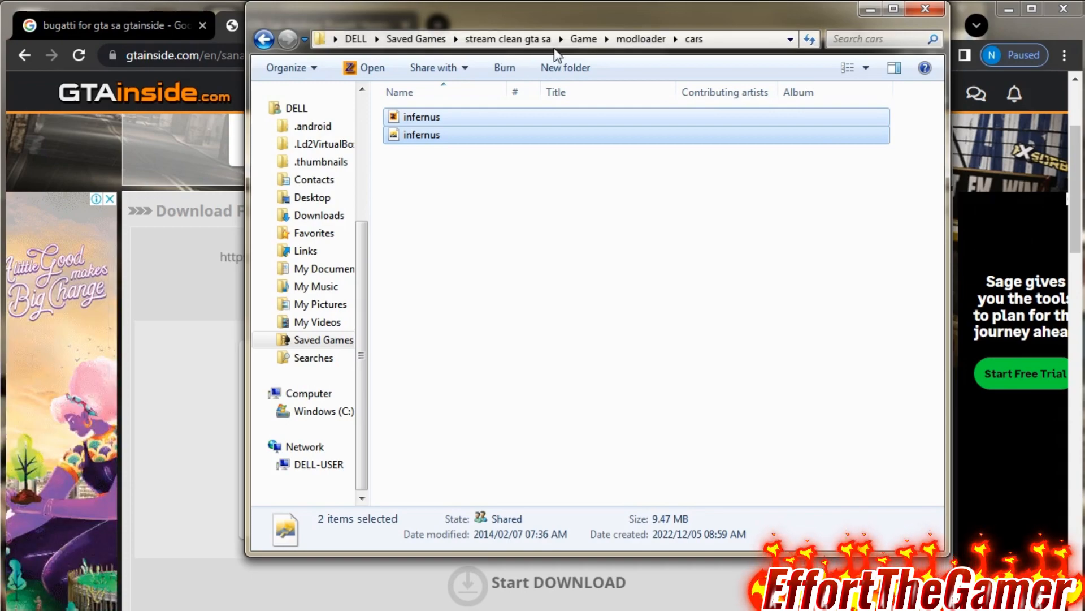
pyautogui.click(506, 39)
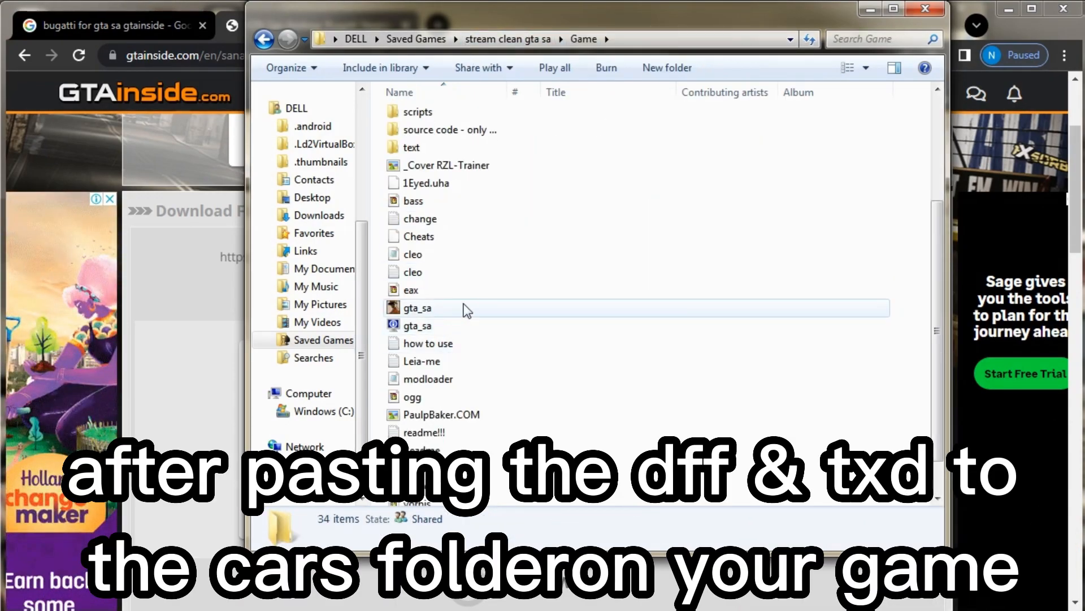
# Step: Launch gta_sa.exe and reach Mod Configuration through the pause menu's Options
pyautogui.doubleClick(417, 307)
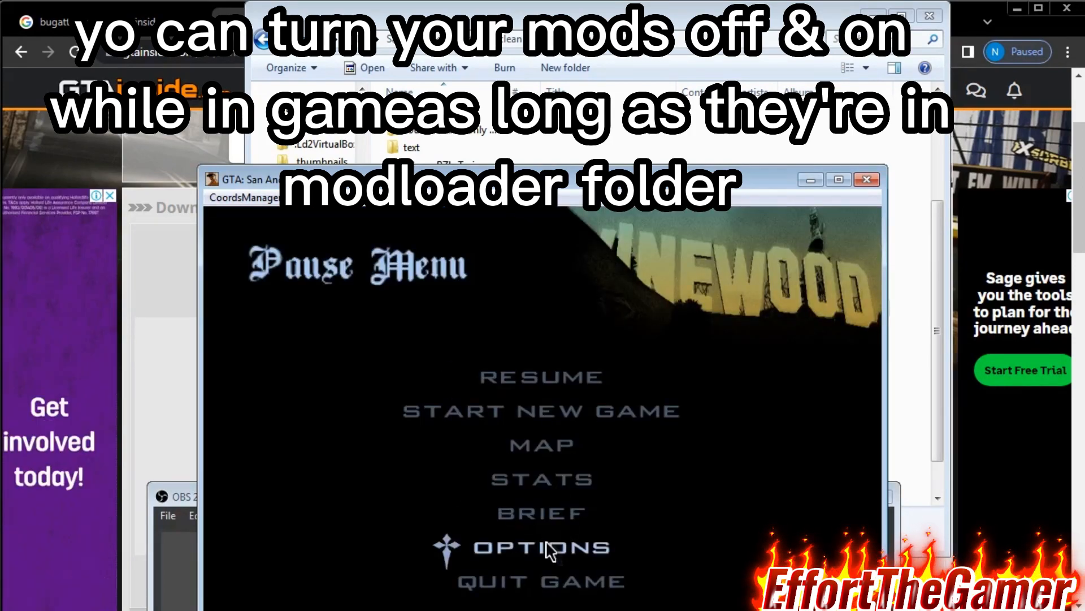
pyautogui.click(541, 547)
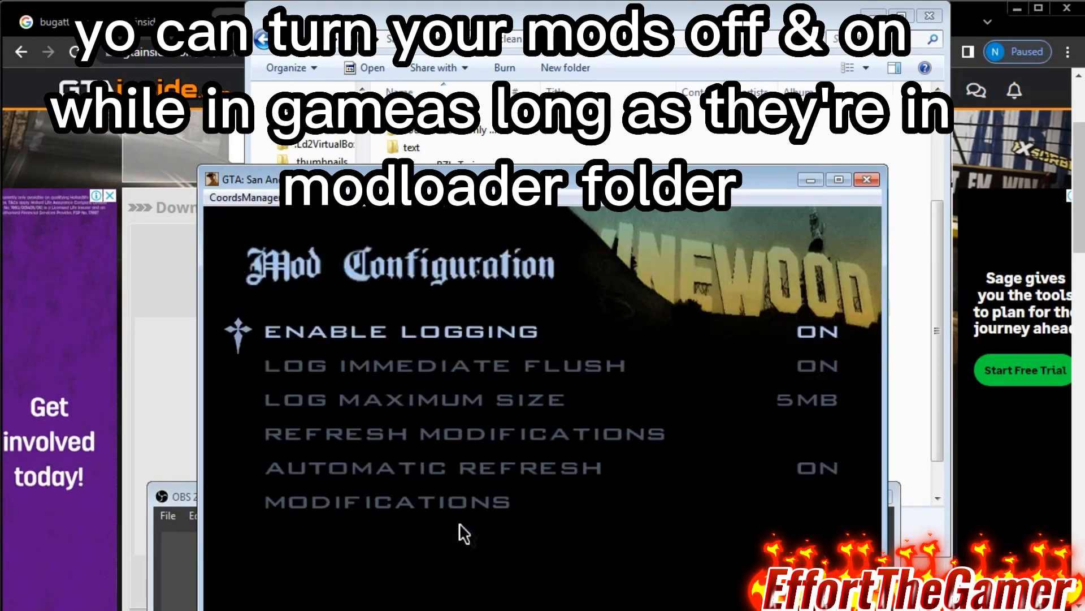